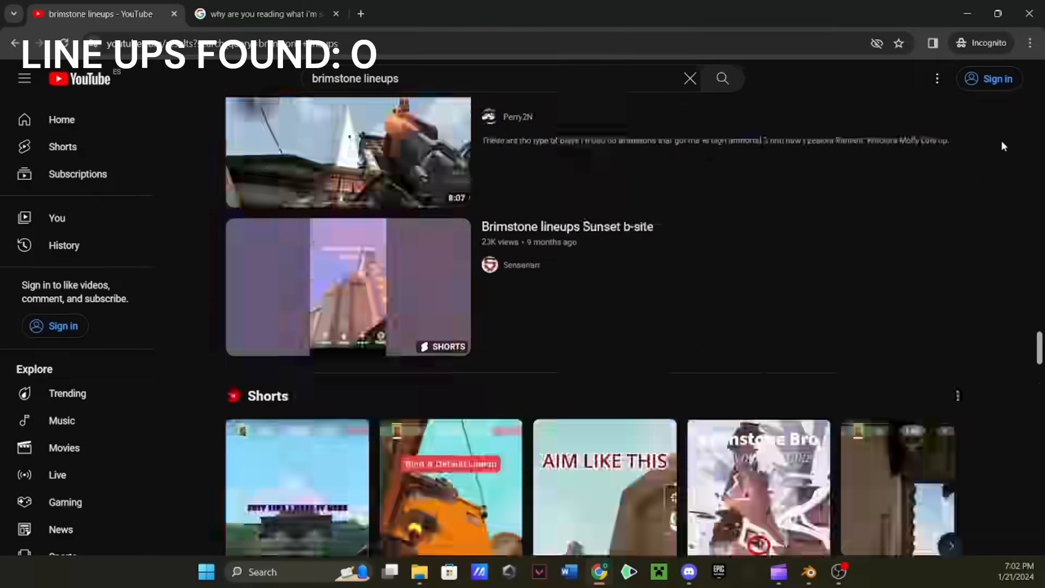
scroll(down, 3)
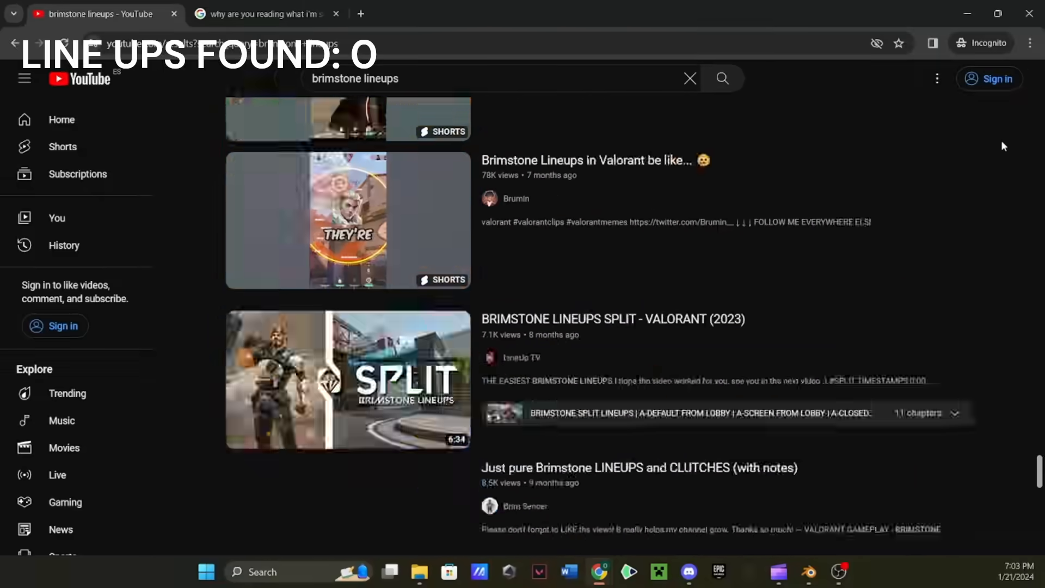